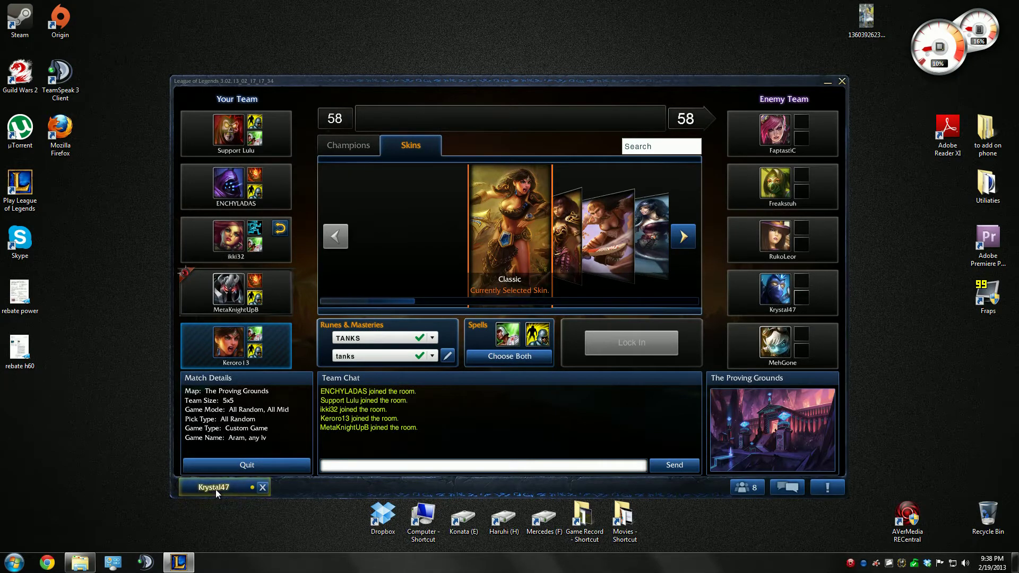
pyautogui.moveTo(278, 315)
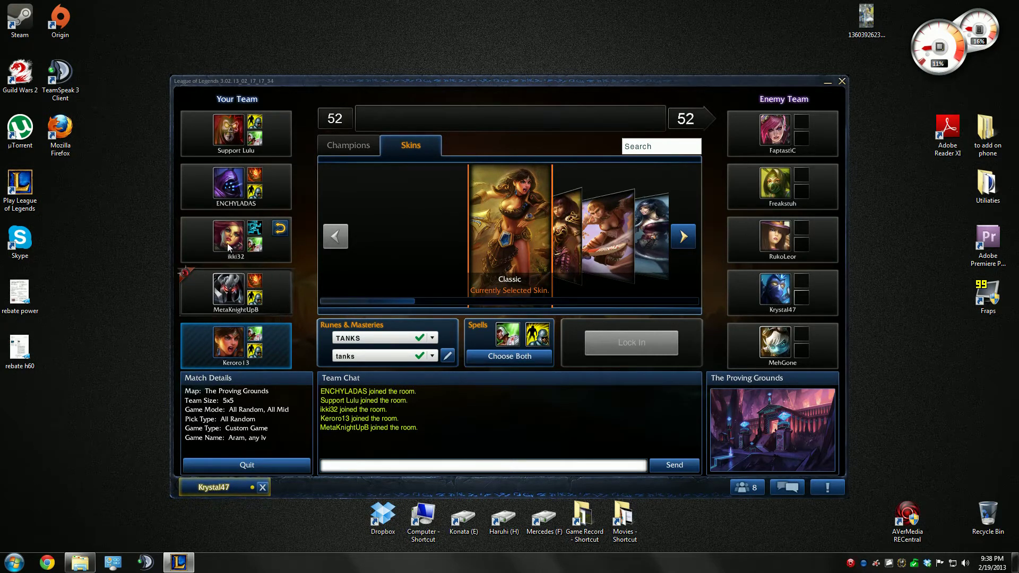
pyautogui.moveTo(282, 236)
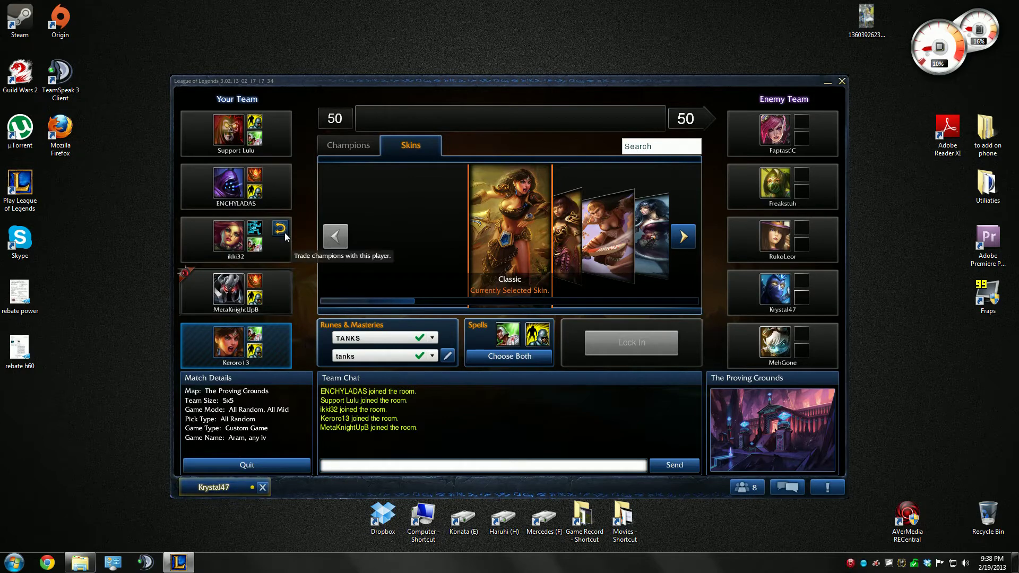
pyautogui.click(284, 234)
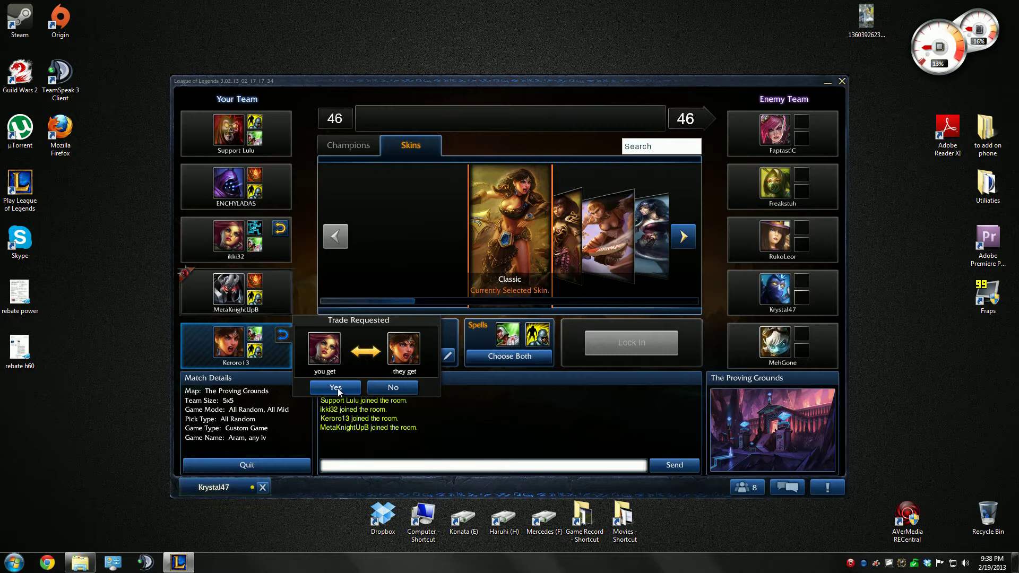
pyautogui.click(334, 387)
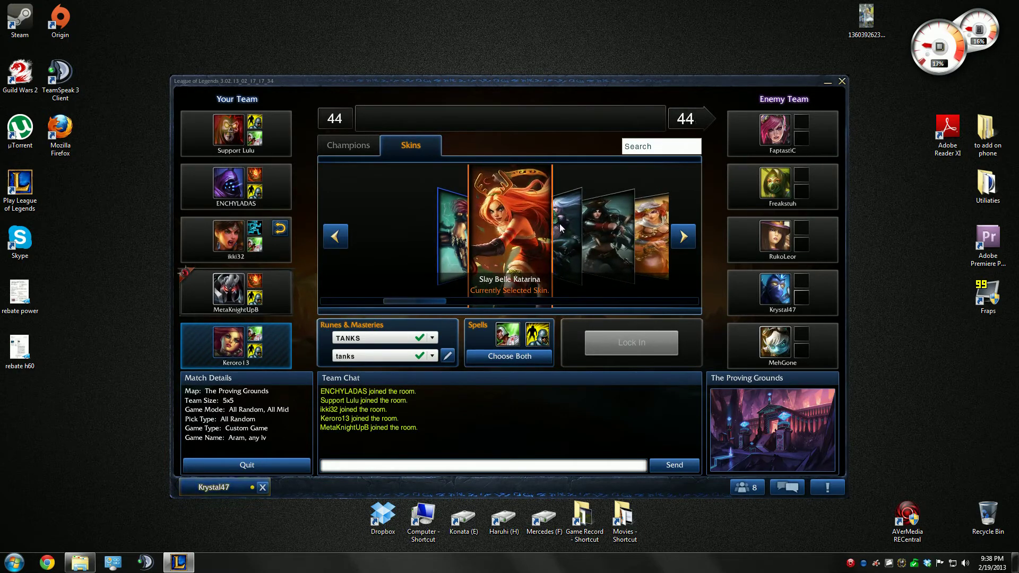
# Step: Select caster runes and masteries, swap a summoner spell, then bring TeamSpeak 3 forward
pyautogui.click(379, 338)
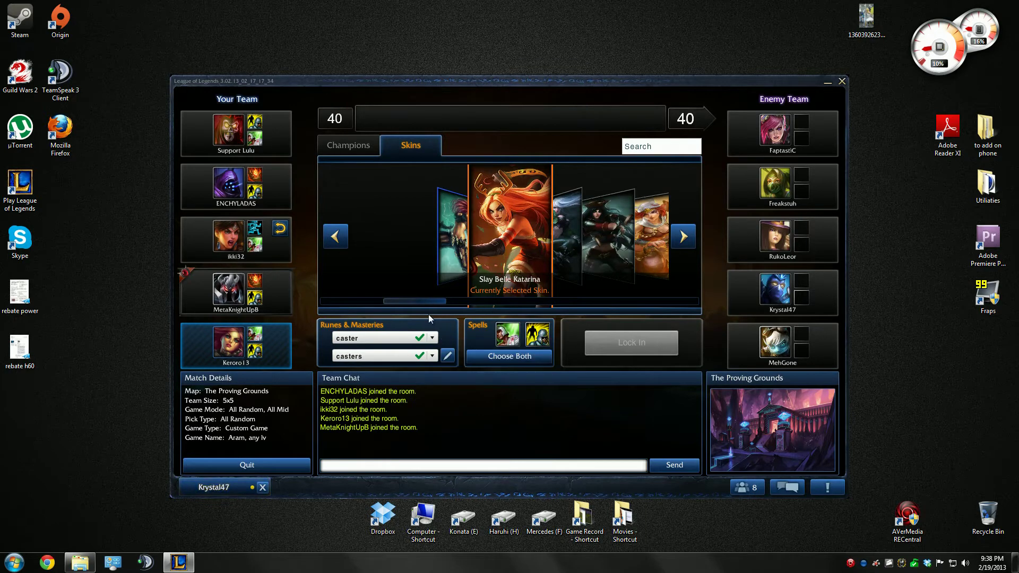
pyautogui.moveTo(398, 316)
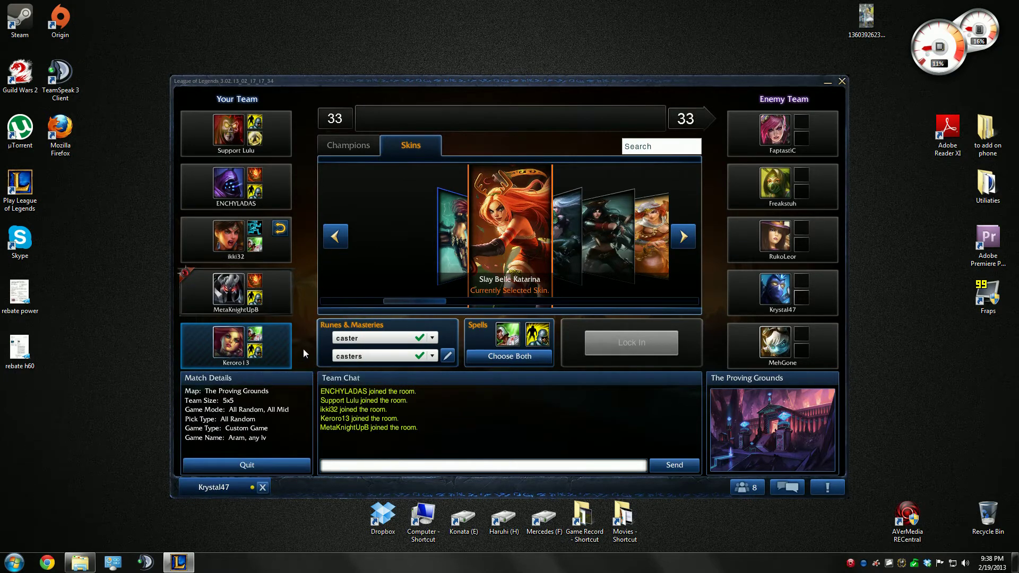
pyautogui.moveTo(707, 347)
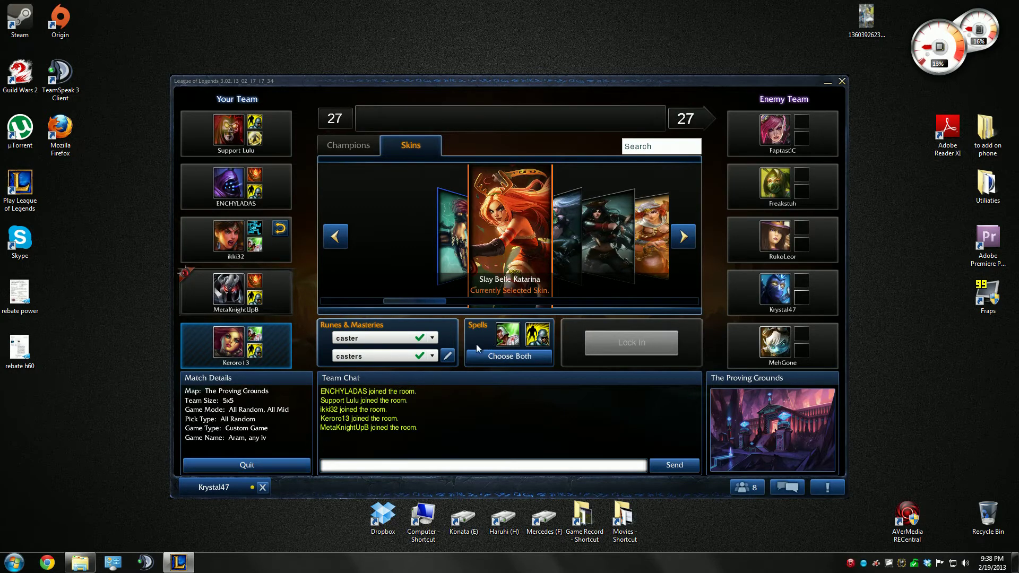
pyautogui.click(508, 331)
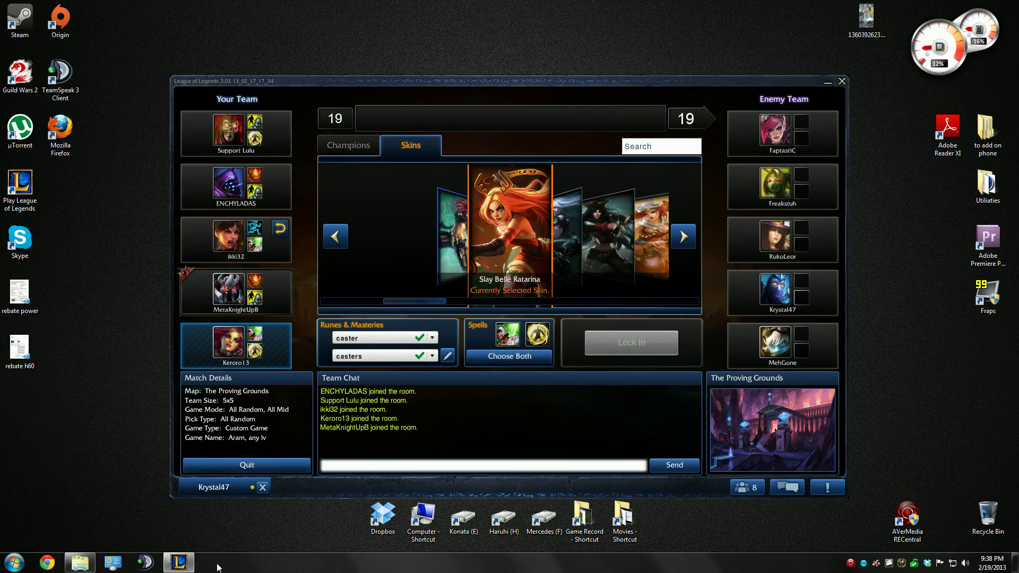
pyautogui.click(146, 563)
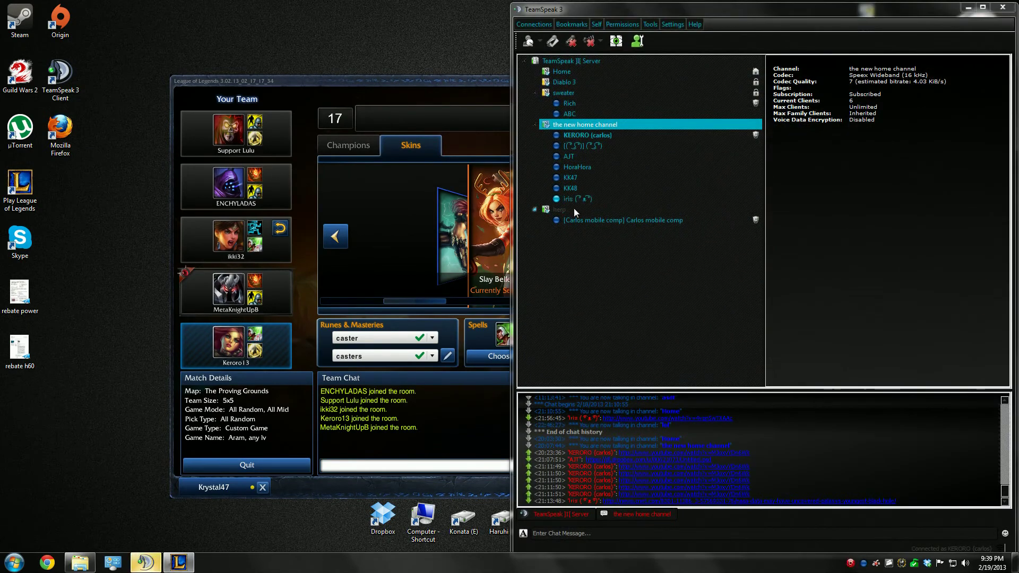